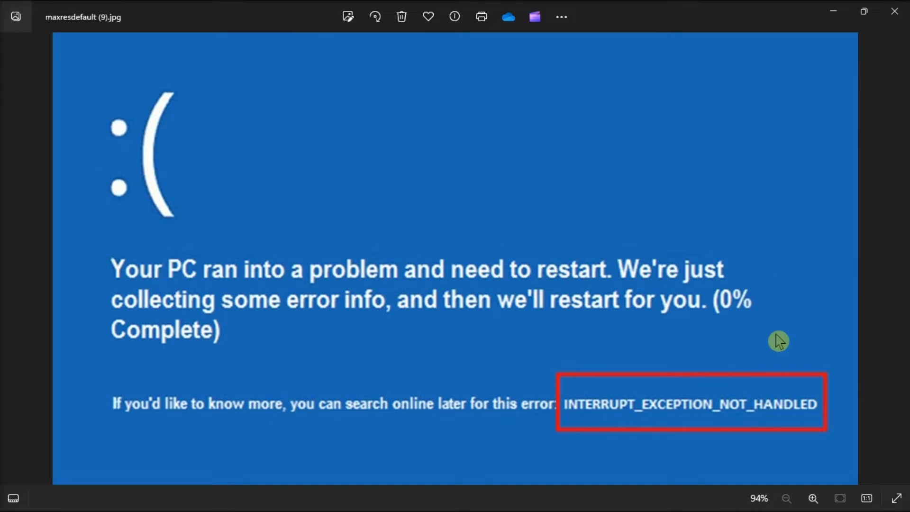
{"action": "mouse_move", "coordinate": [703, 126]}
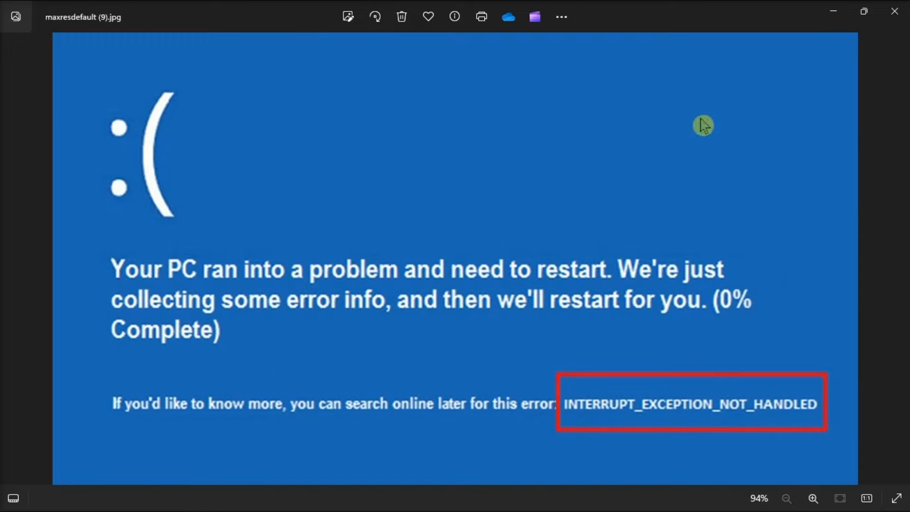
{"action": "mouse_move", "coordinate": [164, 209]}
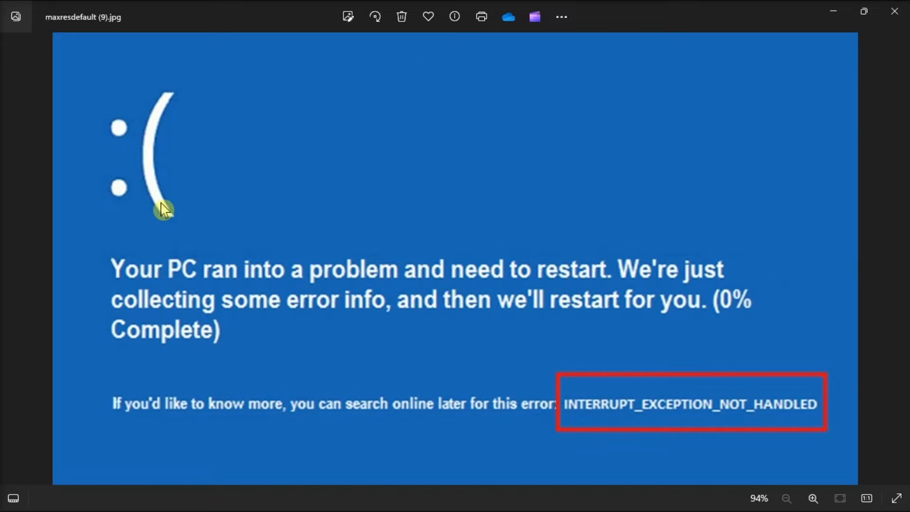
{"action": "mouse_move", "coordinate": [490, 329]}
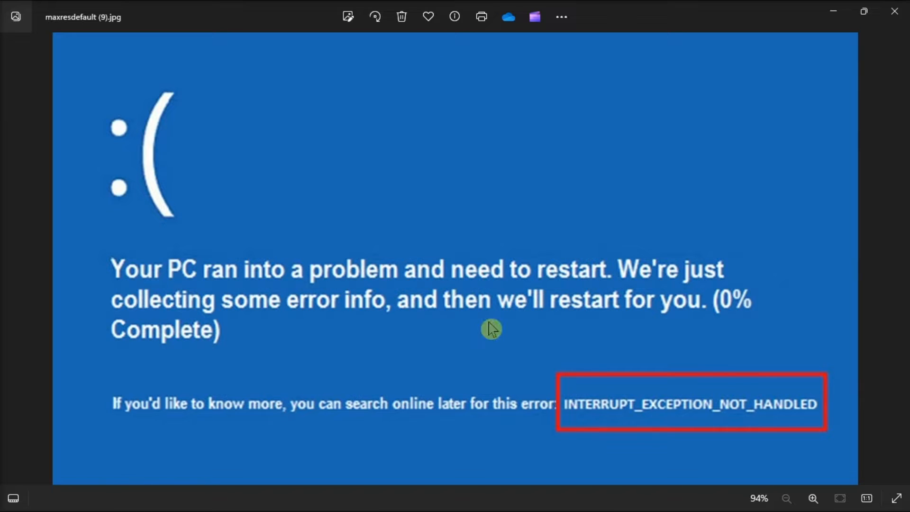
{"action": "mouse_move", "coordinate": [686, 258]}
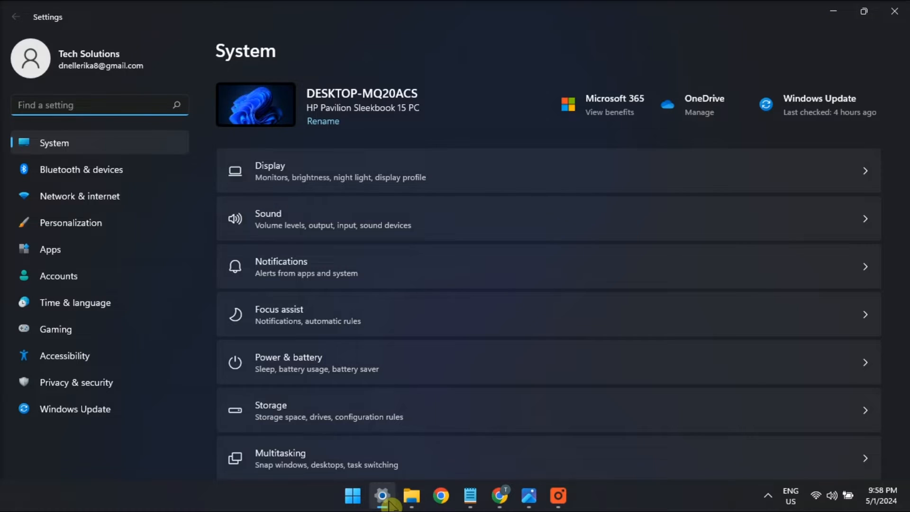
Scroll in Photos from the Startup Settings screenshot back to the blue screen error image
{"action": "scroll", "scroll_direction": "down", "scroll_amount": 3}
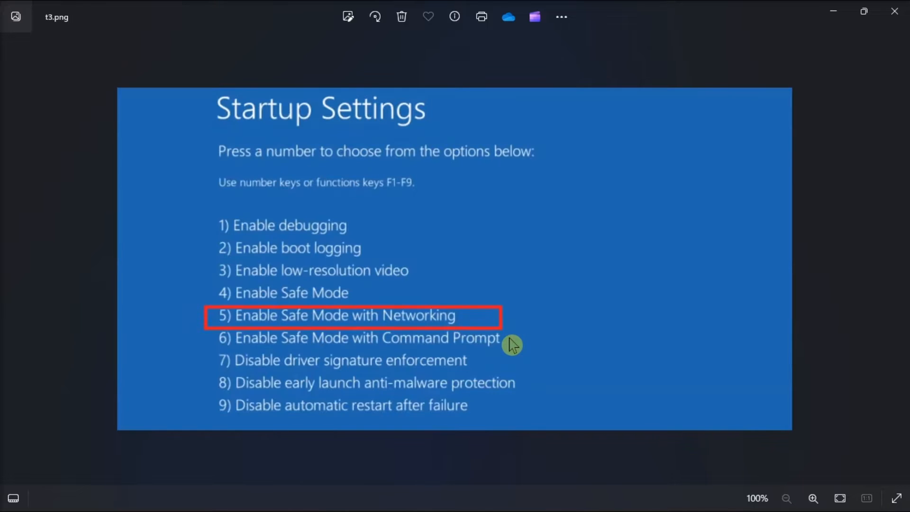
{"action": "mouse_move", "coordinate": [482, 324]}
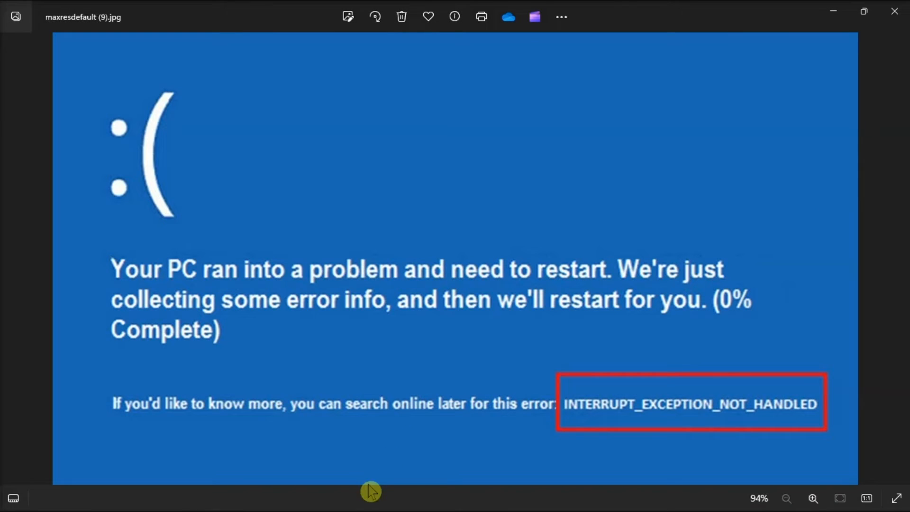
Open Programs and Features and select Google Drive (Google LLC, version 90.0.3.0)
{"action": "left_click", "coordinate": [353, 495]}
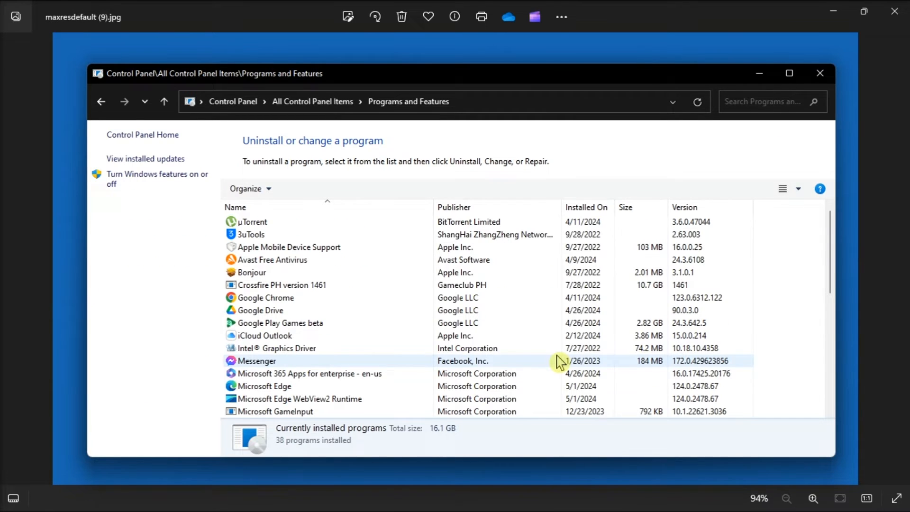
{"action": "left_click", "coordinate": [260, 311]}
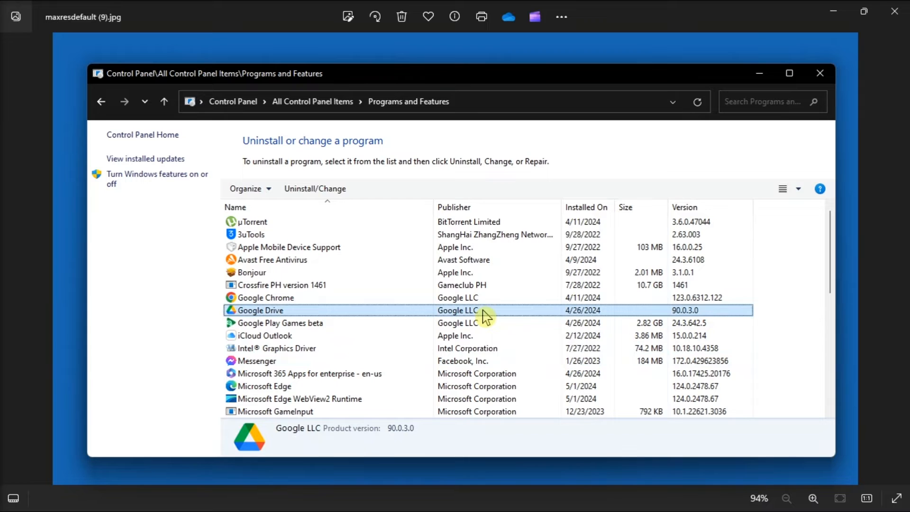
{"action": "mouse_move", "coordinate": [315, 191]}
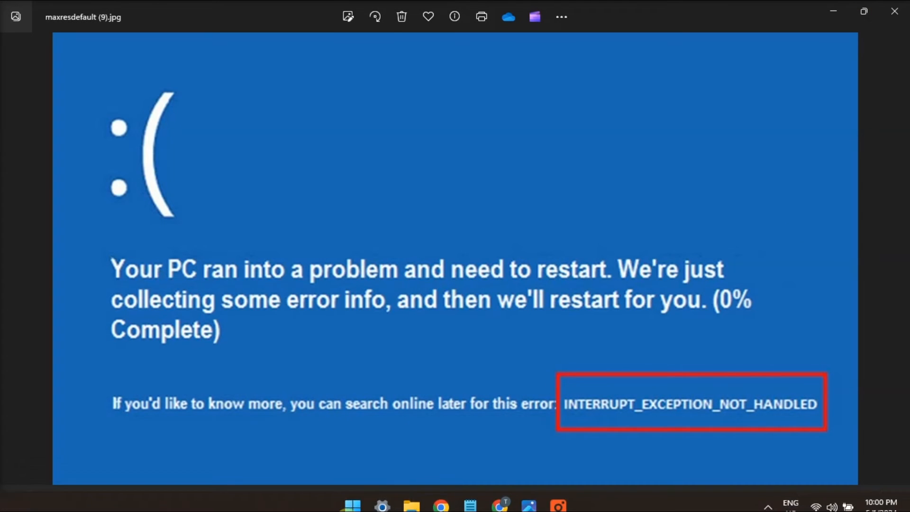
Launch verifier, create custom settings with DDI compliance checking and randomized low resources off
{"action": "type", "text": "VERIFI"}
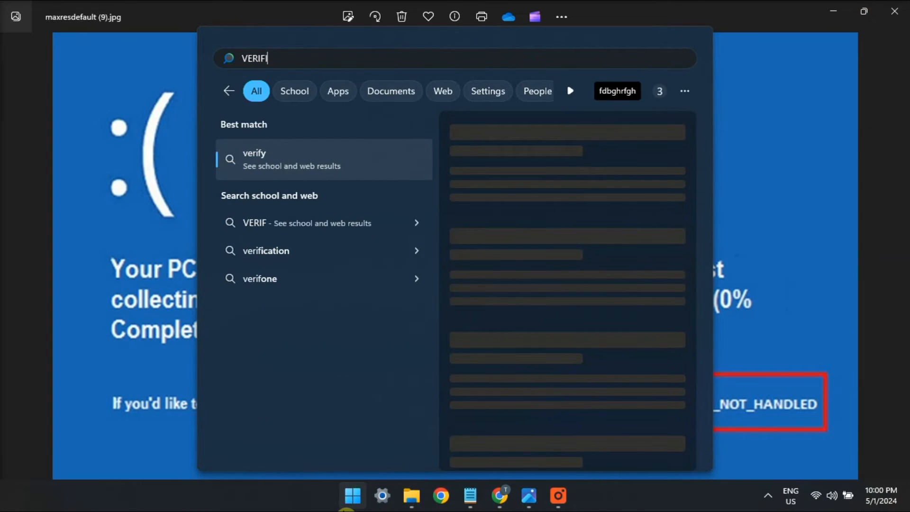
{"action": "type", "text": "ER"}
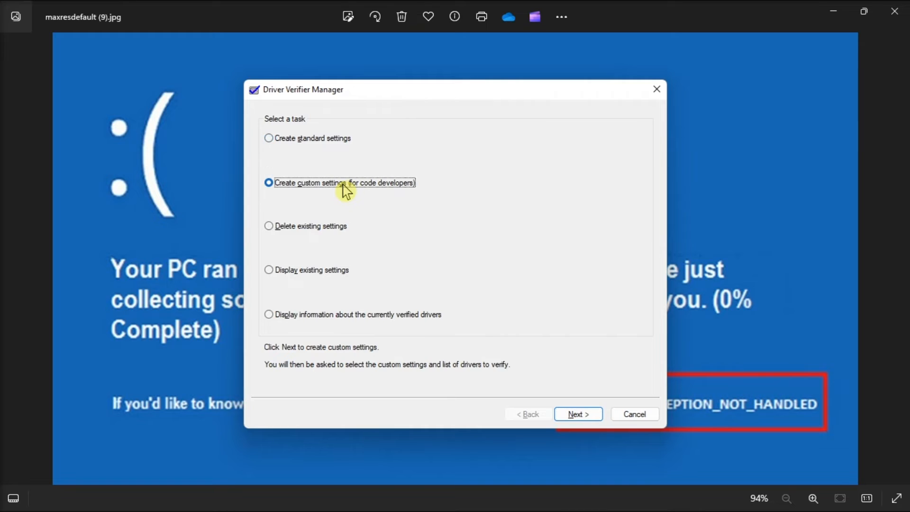
{"action": "left_click", "coordinate": [579, 414]}
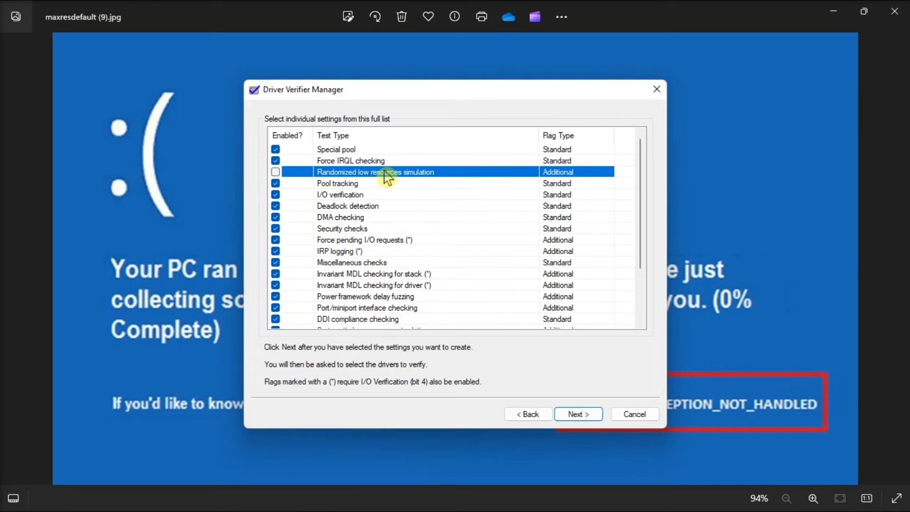
{"action": "left_click", "coordinate": [275, 319]}
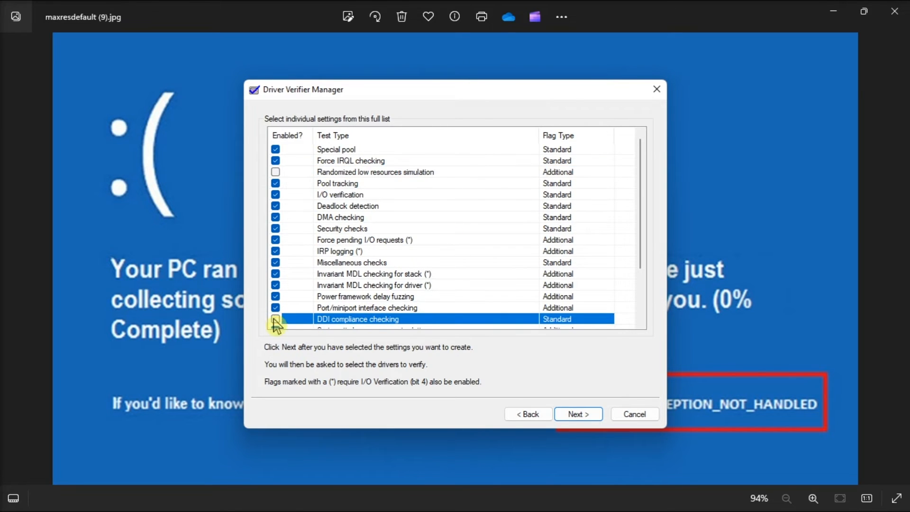
{"action": "left_click", "coordinate": [578, 413]}
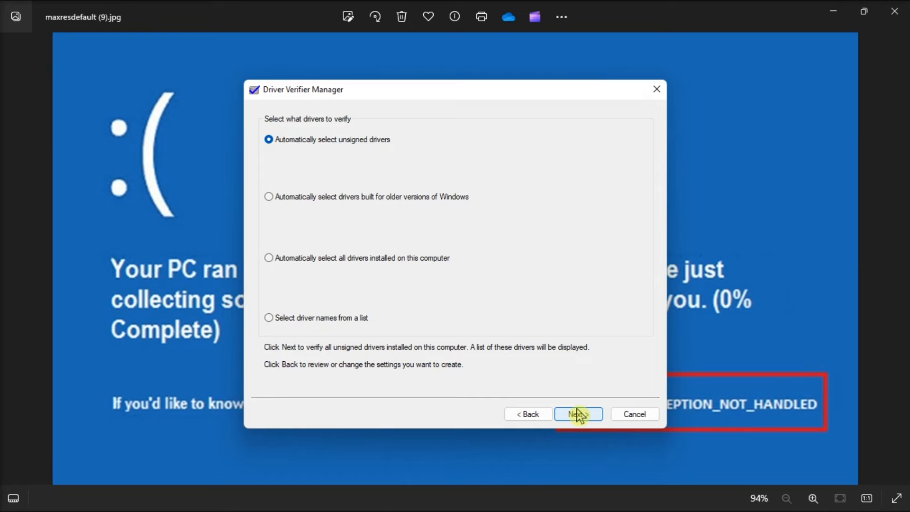
Select all drivers except Microsoft Corporation ones for verification and finish the wizard
{"action": "left_click", "coordinate": [269, 318]}
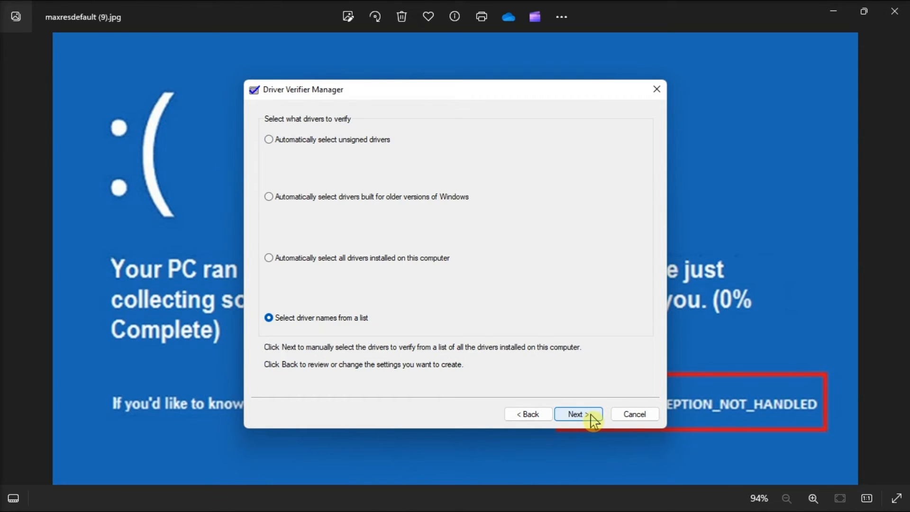
{"action": "left_click", "coordinate": [578, 414]}
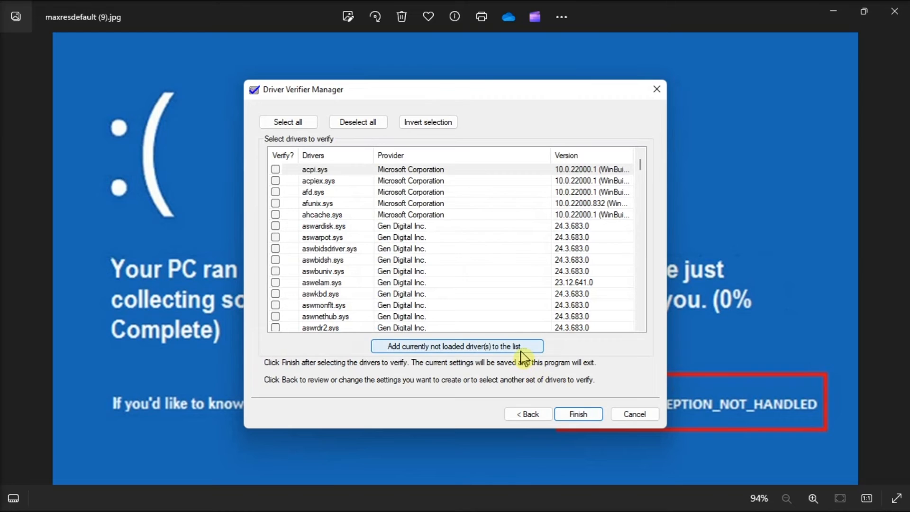
{"action": "left_click", "coordinate": [288, 122]}
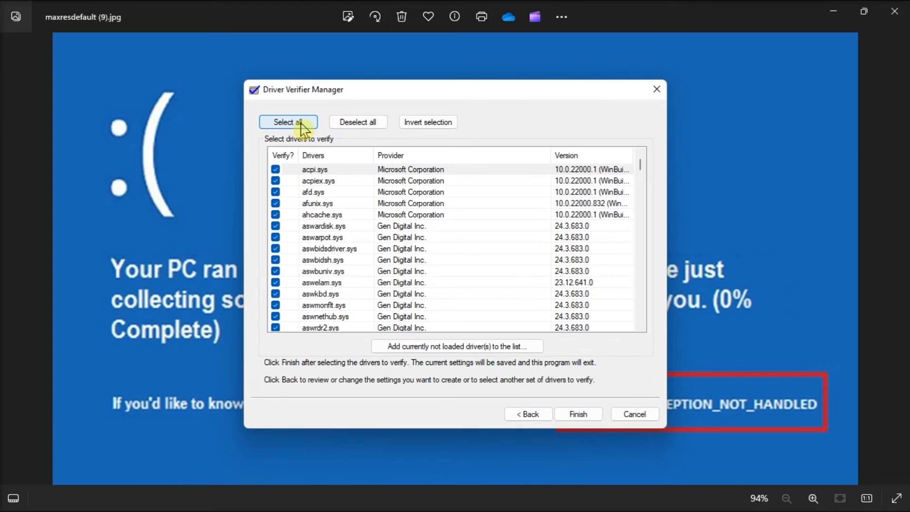
{"action": "left_click", "coordinate": [276, 170]}
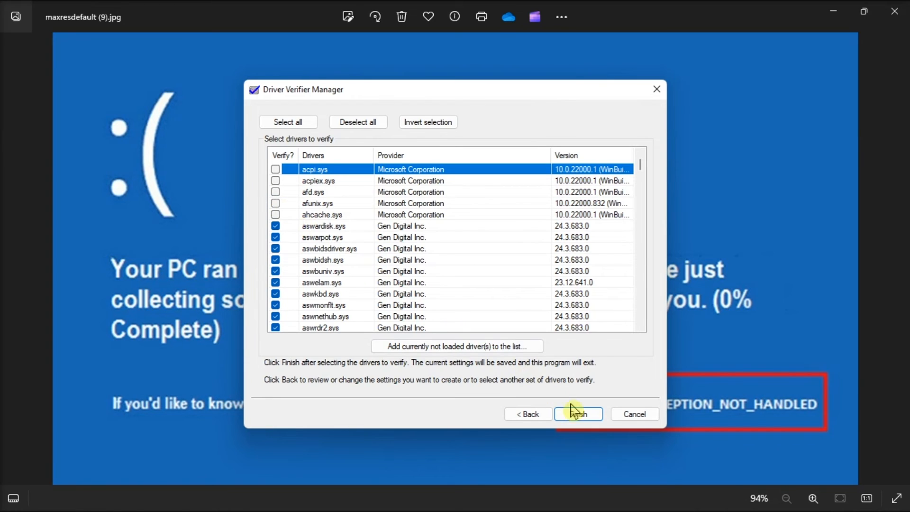
{"action": "mouse_move", "coordinate": [593, 422]}
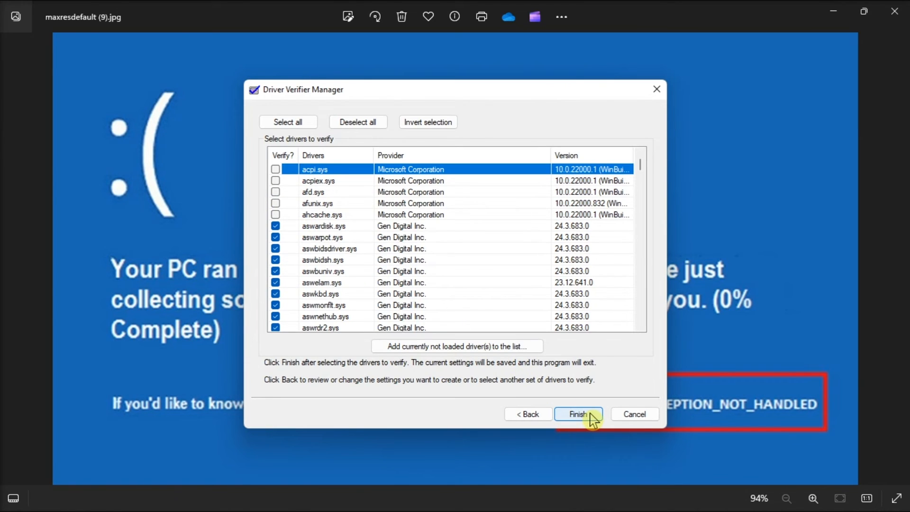
{"action": "left_click", "coordinate": [578, 414]}
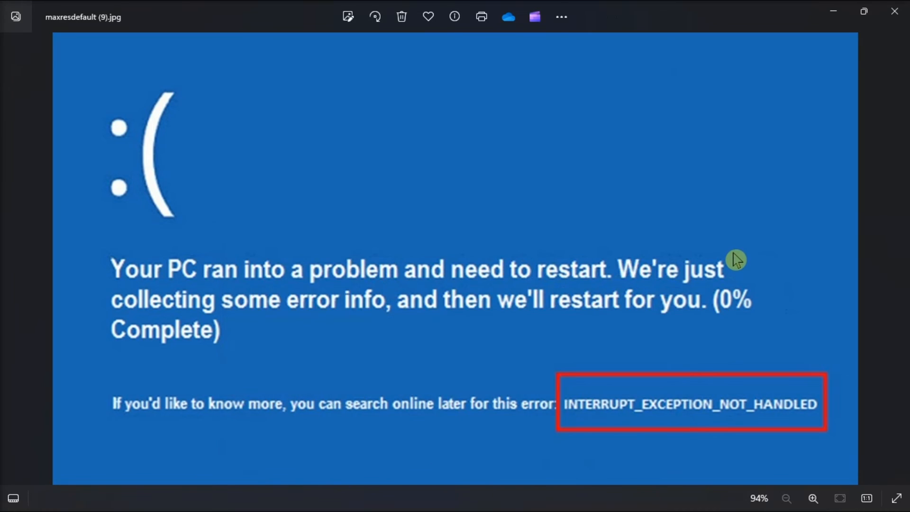